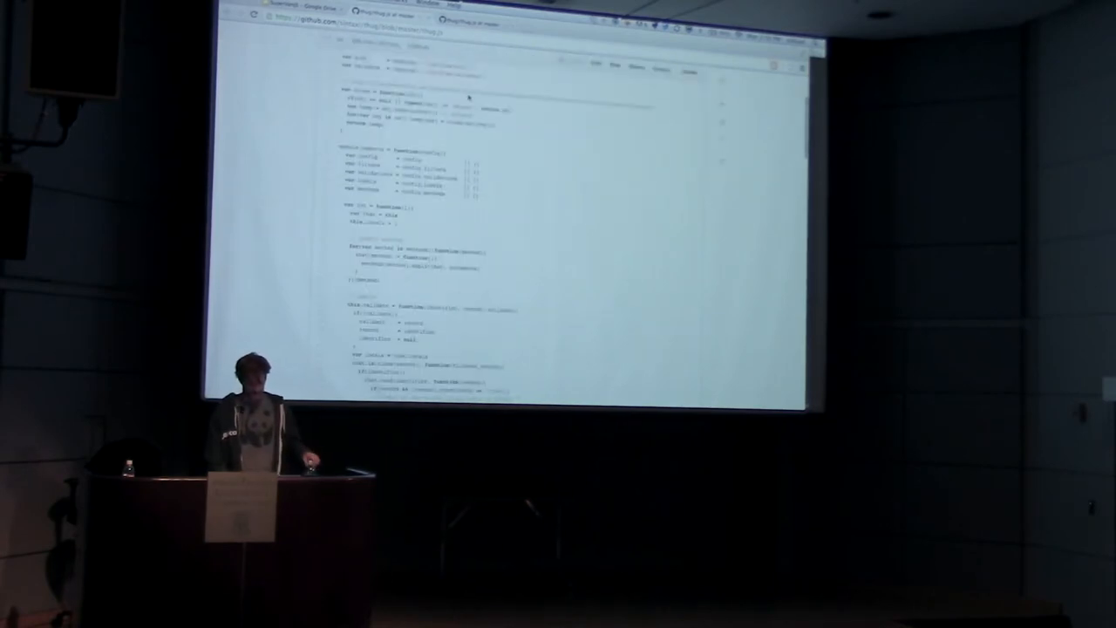
{"action": "scroll", "scroll_direction": "down", "scroll_amount": 3}
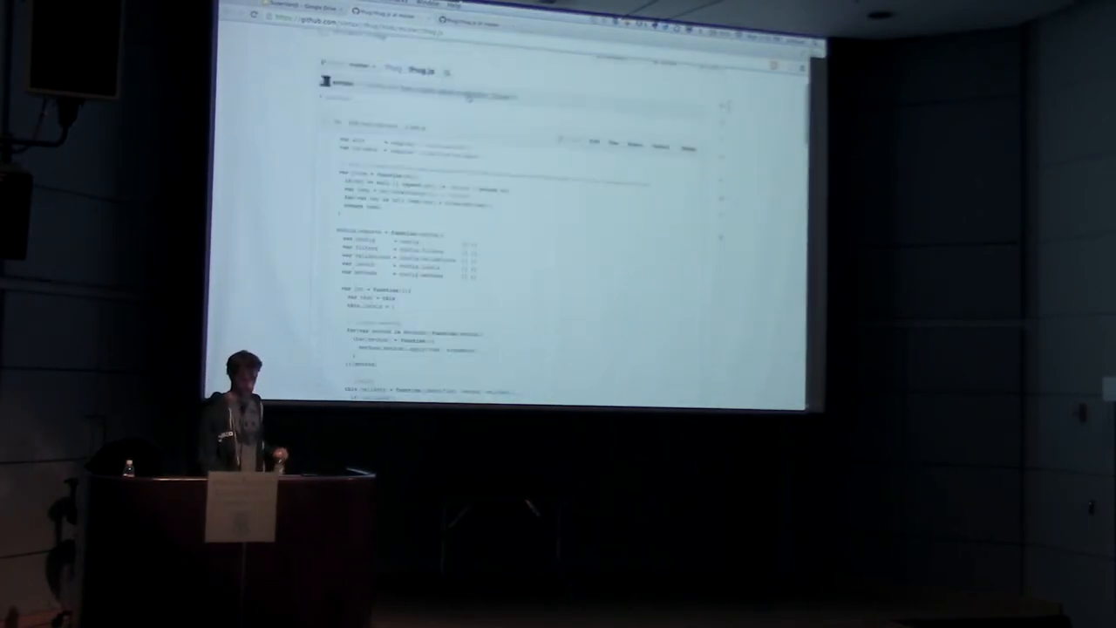
{"action": "scroll", "scroll_direction": "down", "scroll_amount": 3}
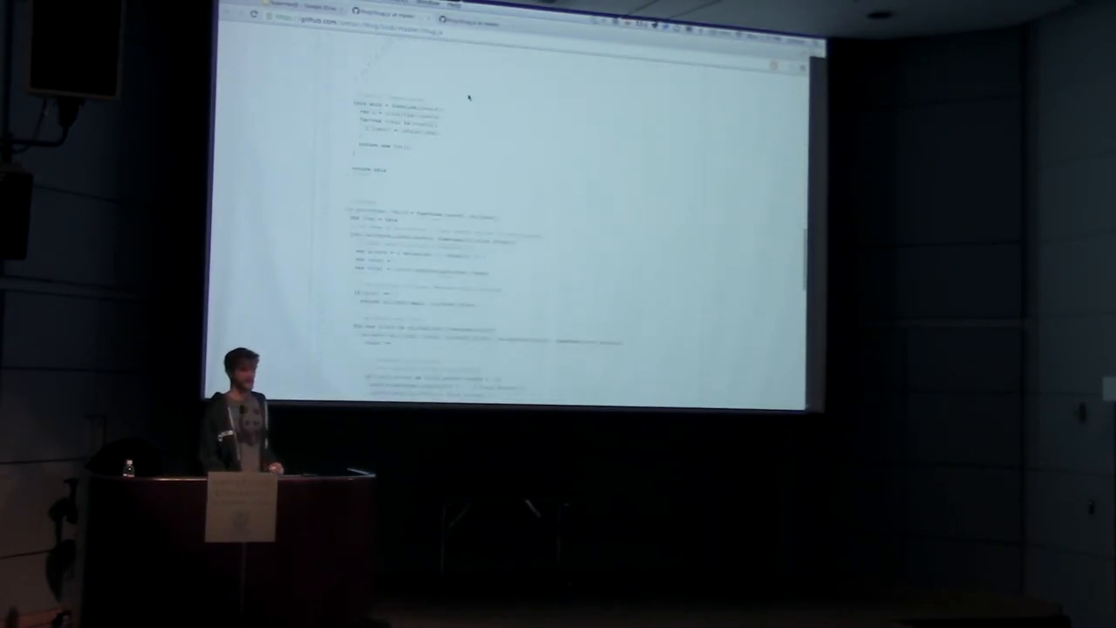
{"action": "scroll", "scroll_direction": "down", "scroll_amount": 3}
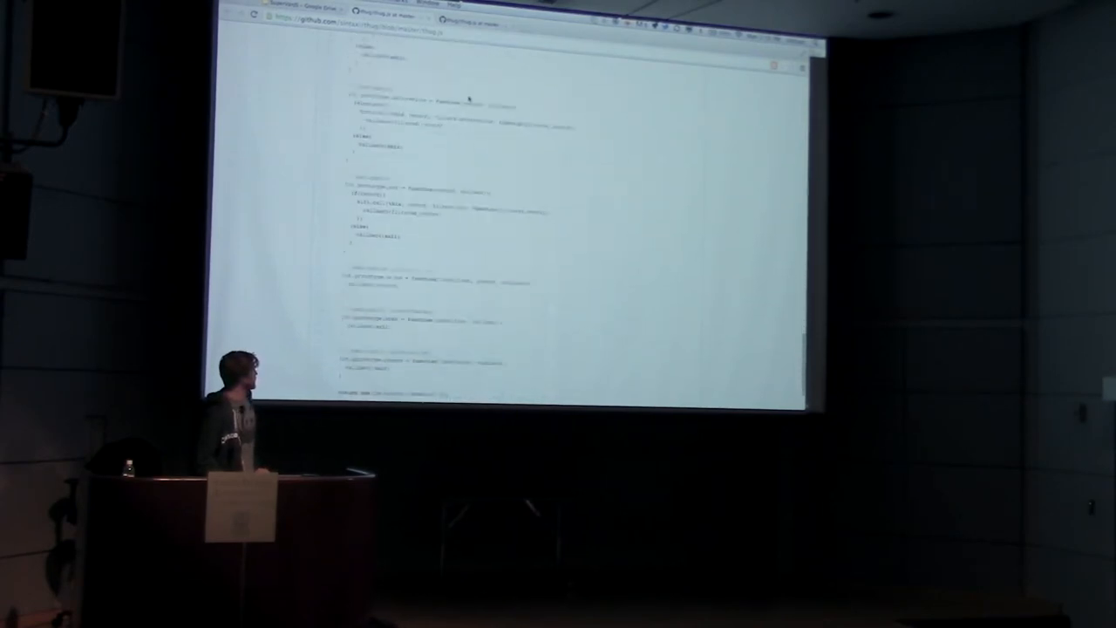
{"action": "scroll", "scroll_direction": "down", "scroll_amount": 3}
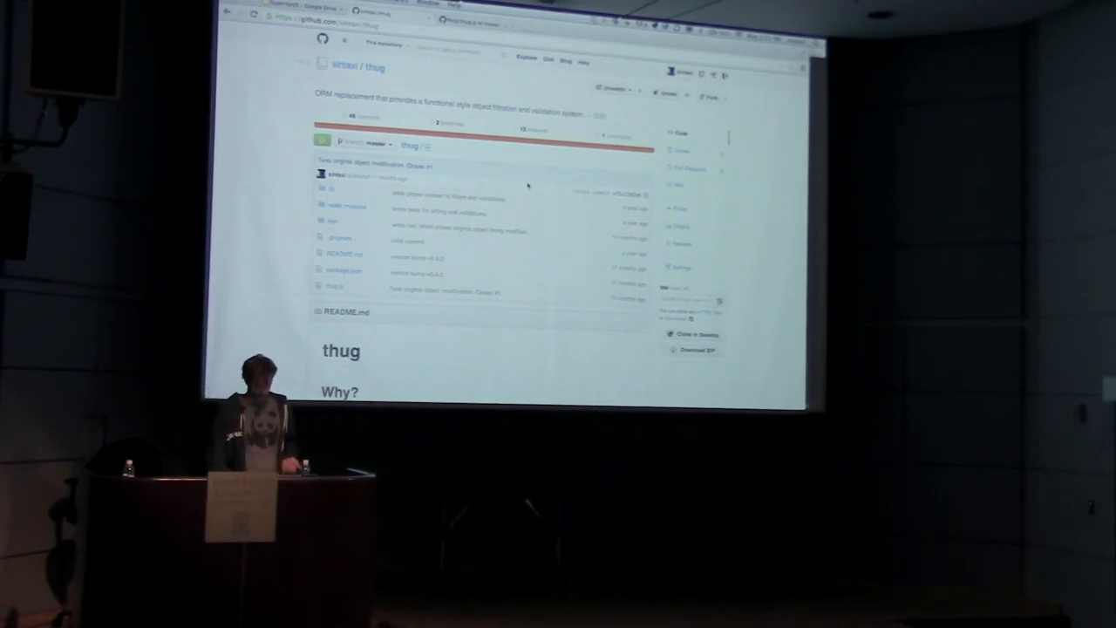
{"action": "scroll", "scroll_direction": "down", "scroll_amount": 3}
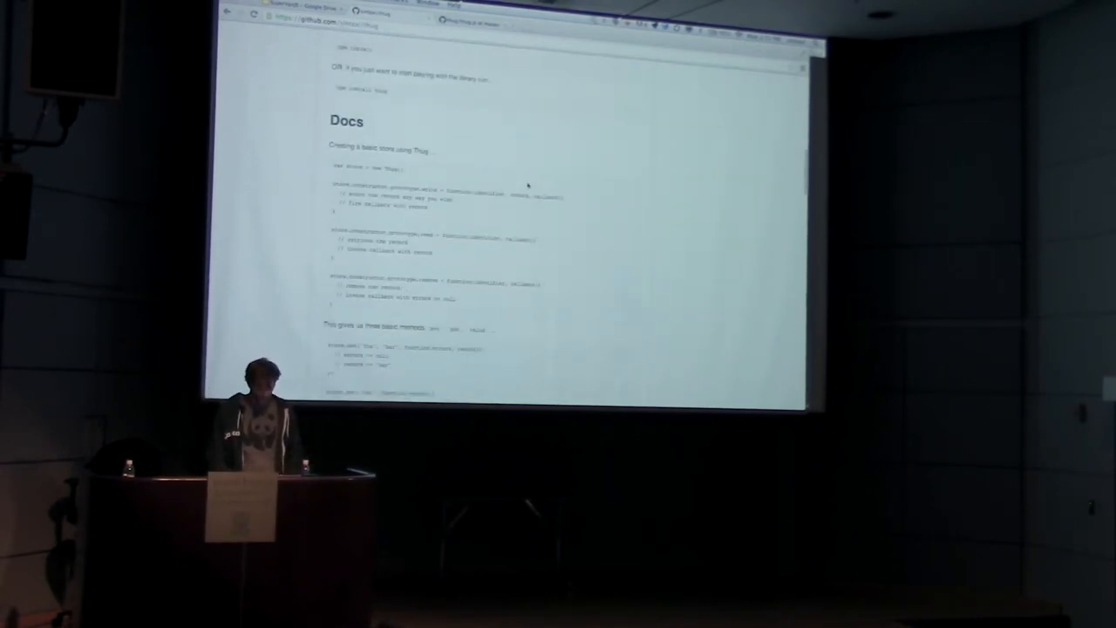